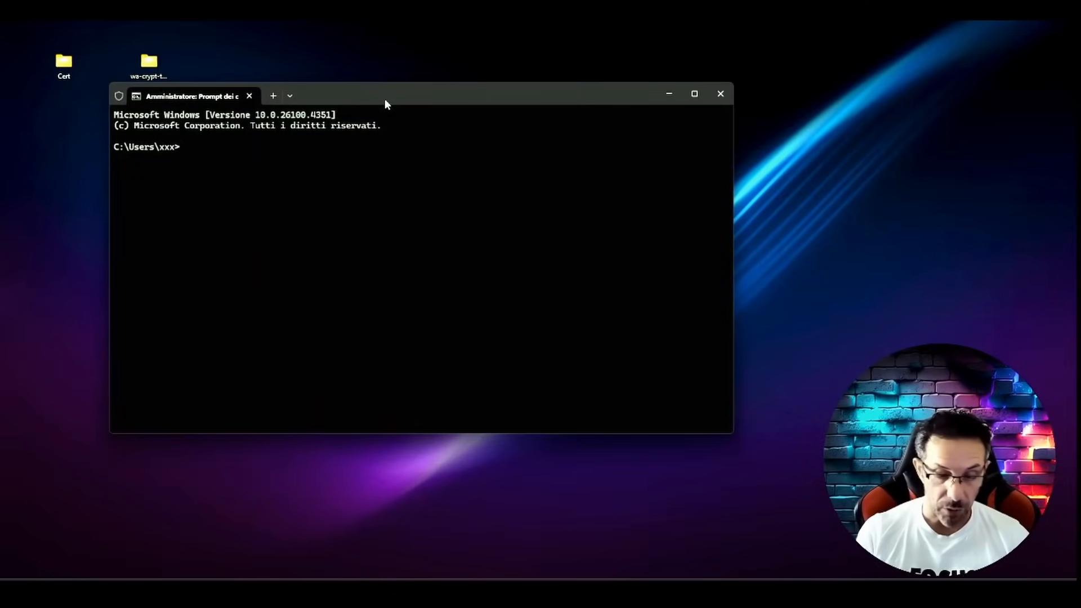
Ping 192.168.0.80 continuously, confirm replies arrive, and close the Command Prompt window.
text(ping)
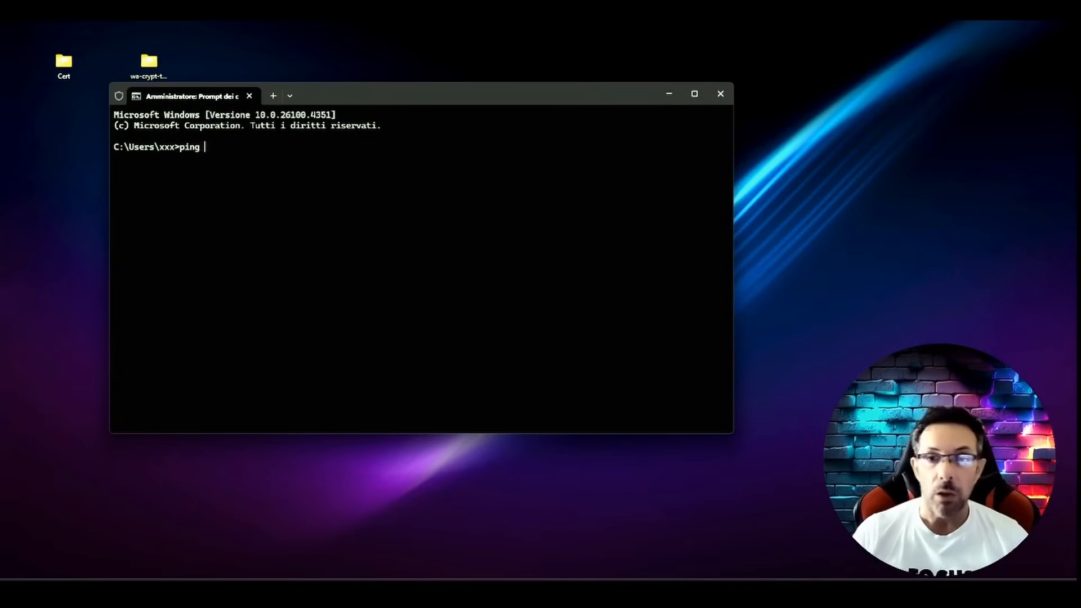
text(192.168.)
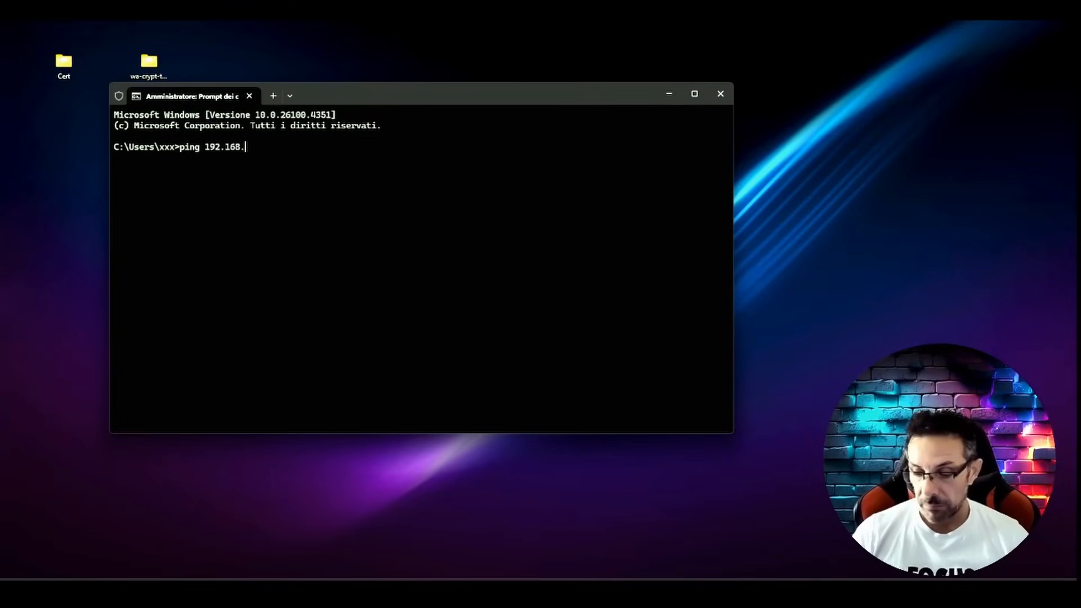
text(0.80 -t)
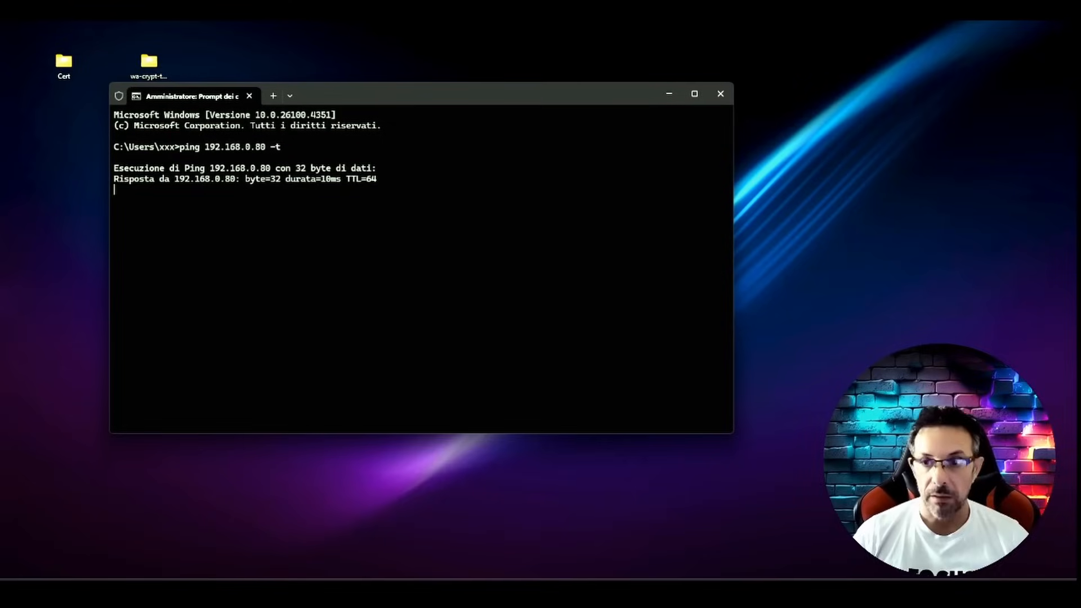
mouse_move(721, 93)
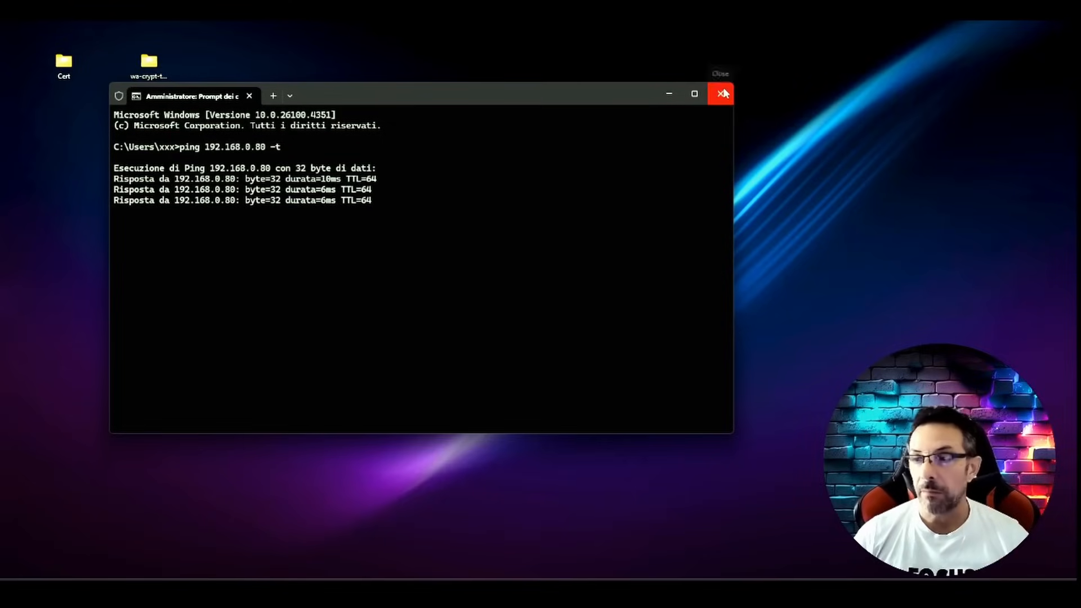
click(723, 94)
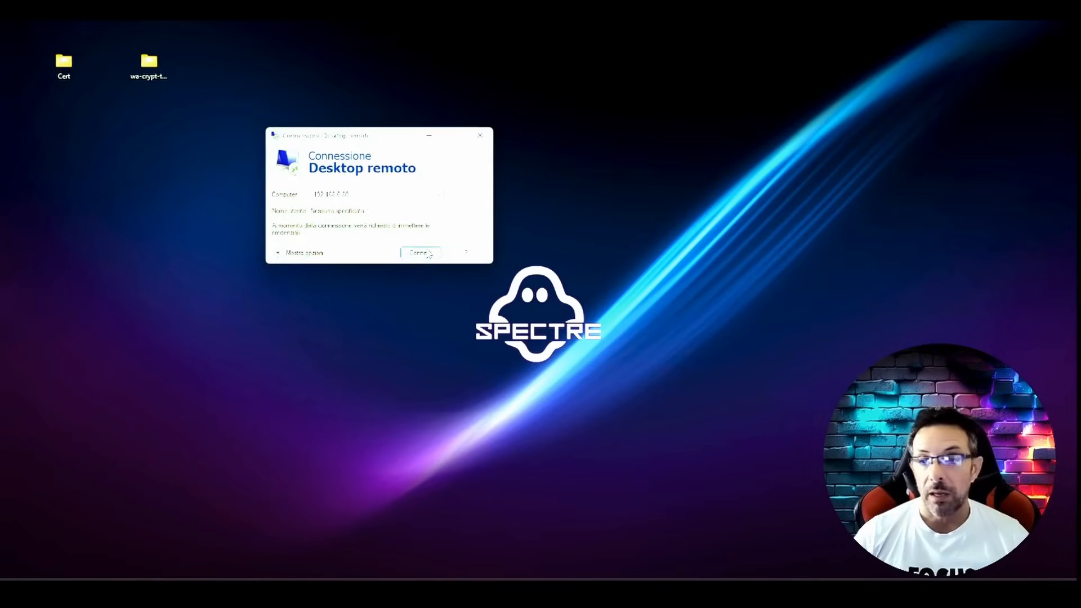
Connect to 192.168.0.80, accept the certificate warning, and enter the CrazyPi login password.
click(419, 252)
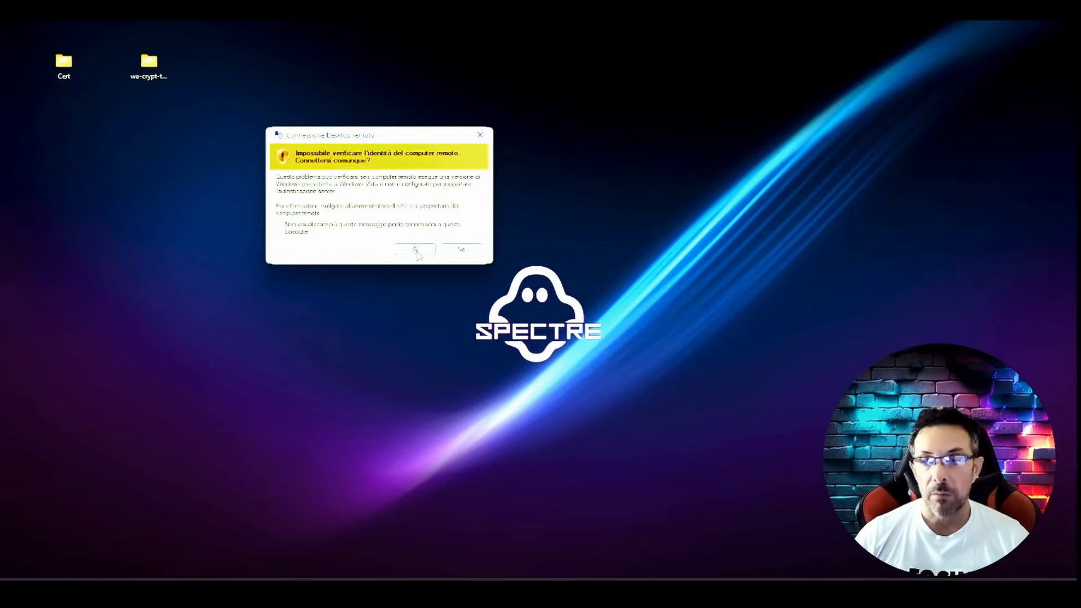
click(414, 250)
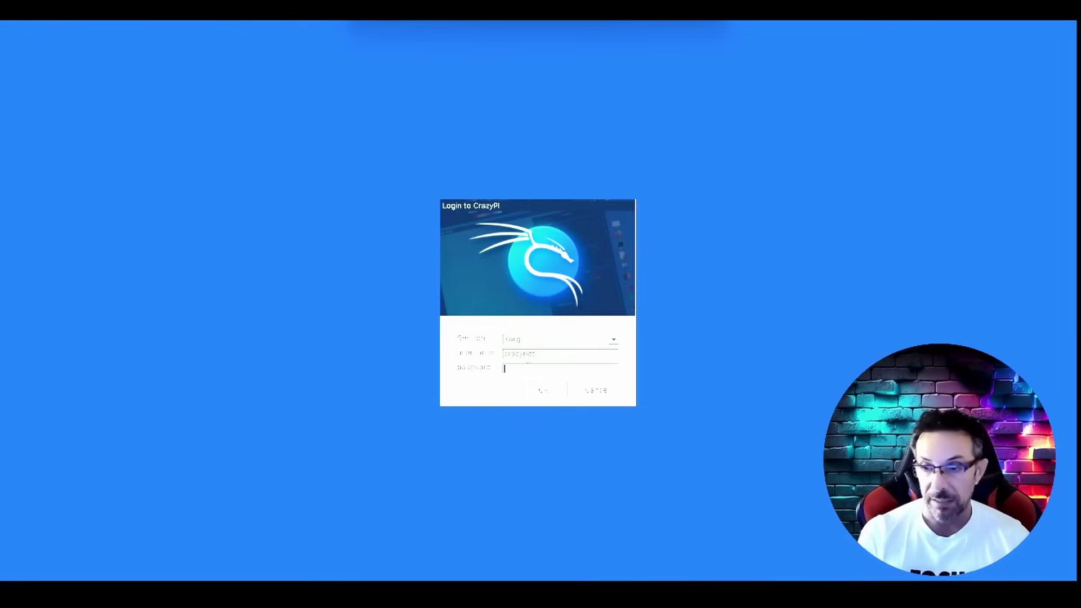
text(password)
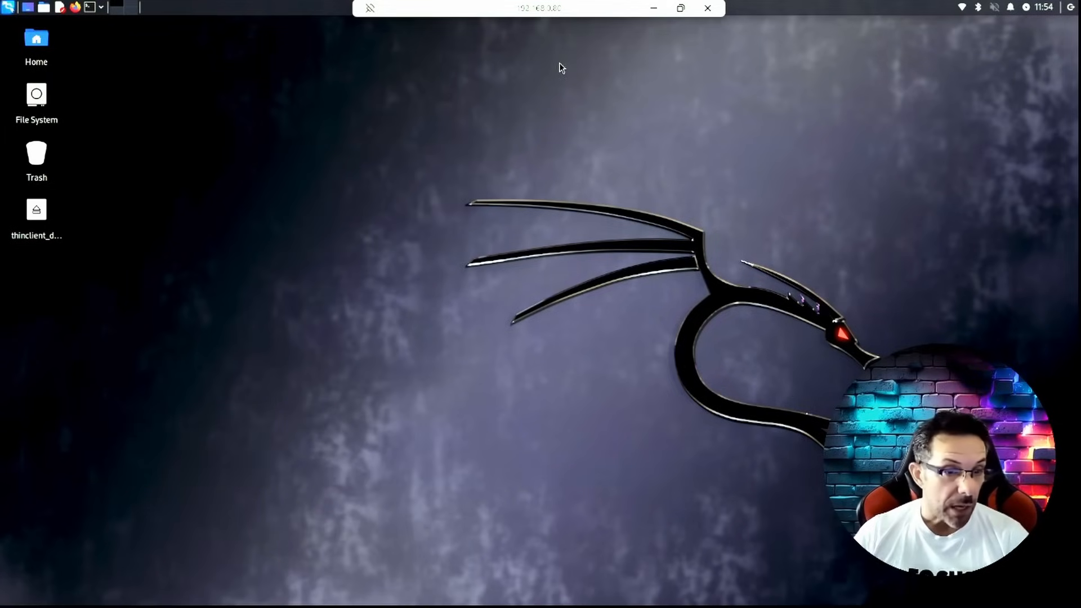
mouse_move(661, 44)
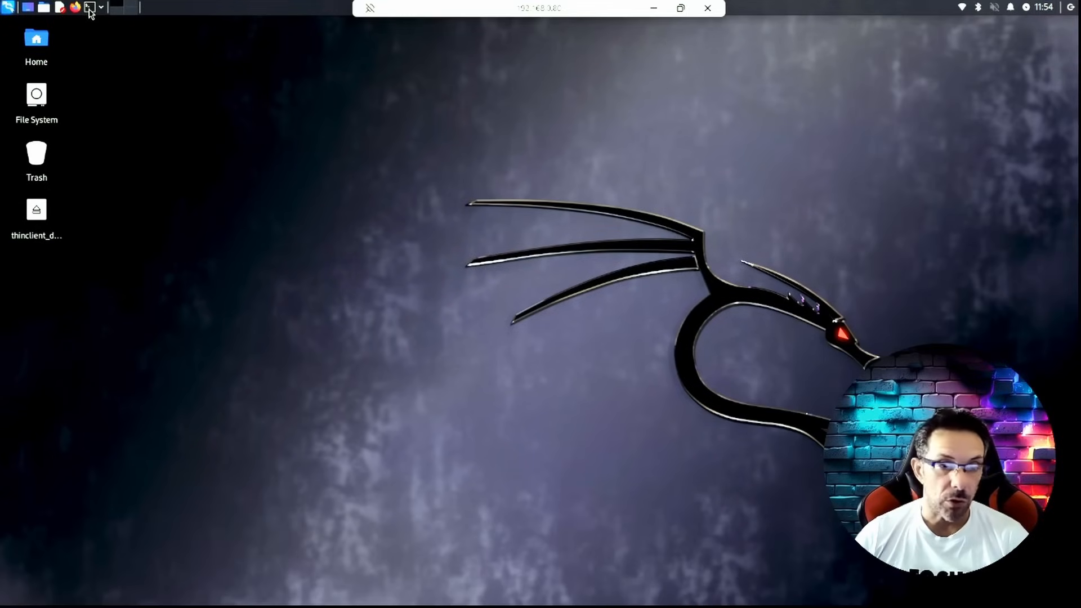
mouse_move(250, 145)
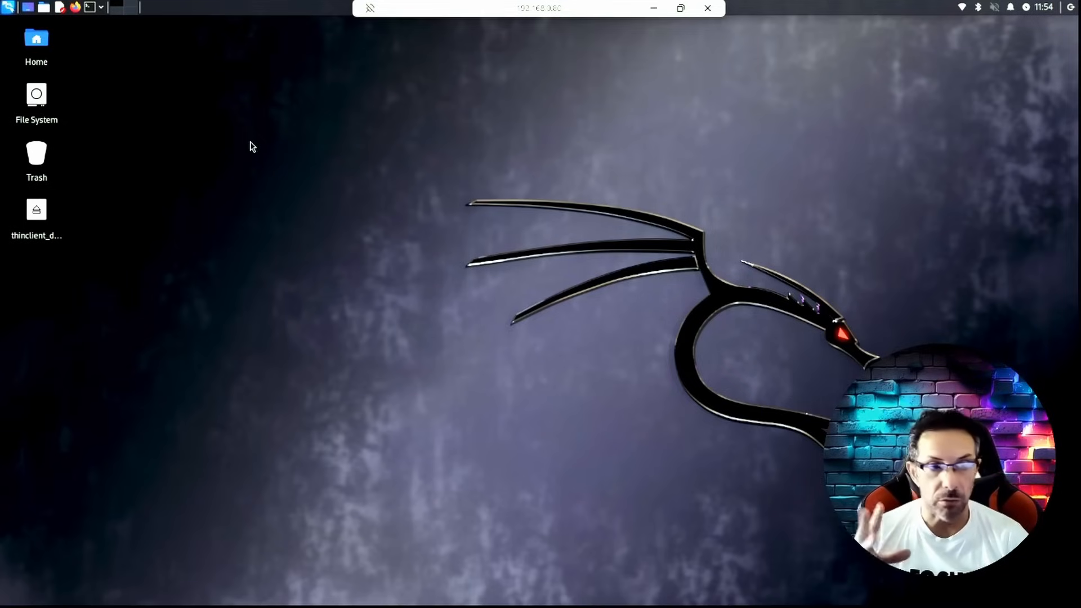
mouse_move(203, 120)
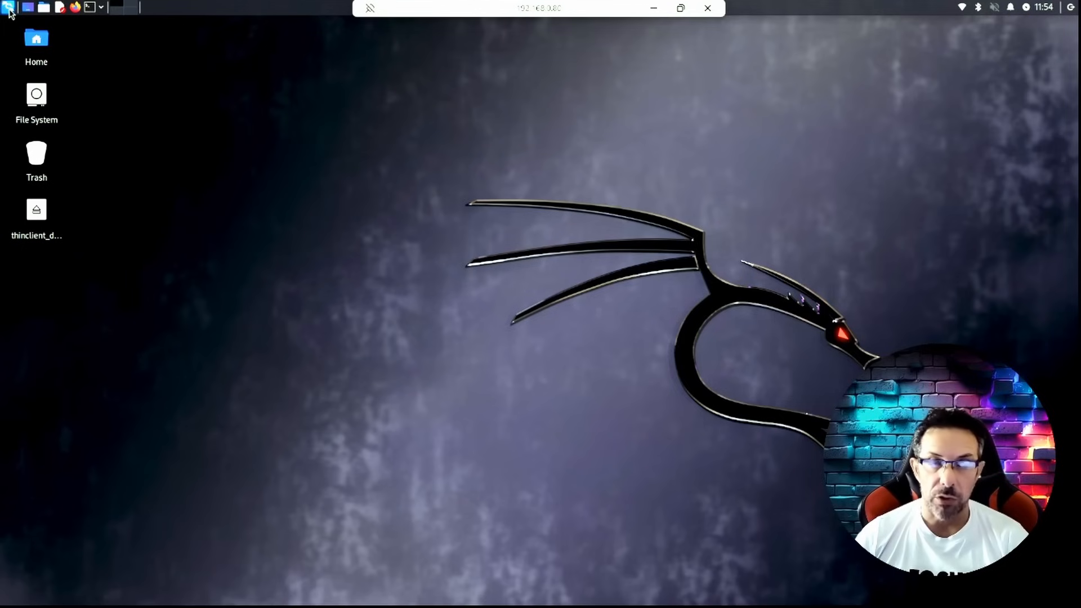
Show the Kali applications menu from the top-left panel icon.
click(11, 8)
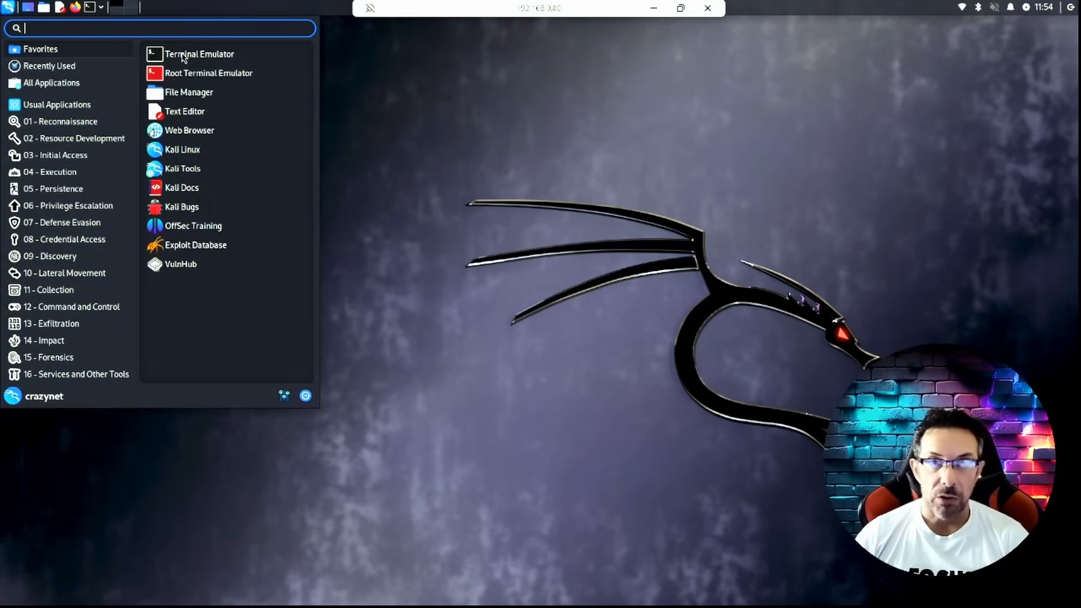
Start a terminal and become root with sudo su and the password.
click(200, 54)
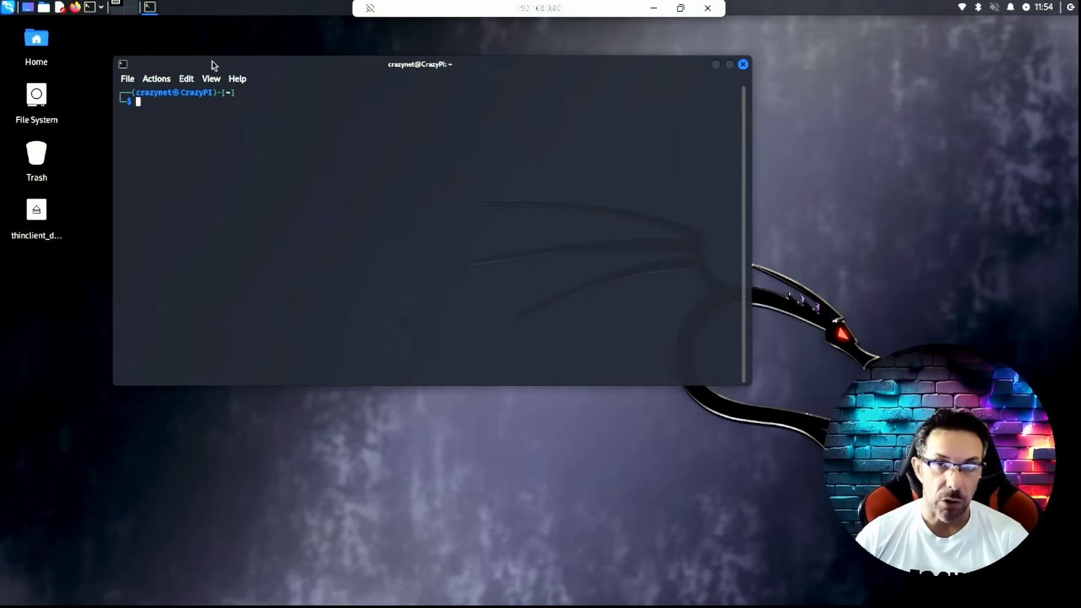
text(sudo su)
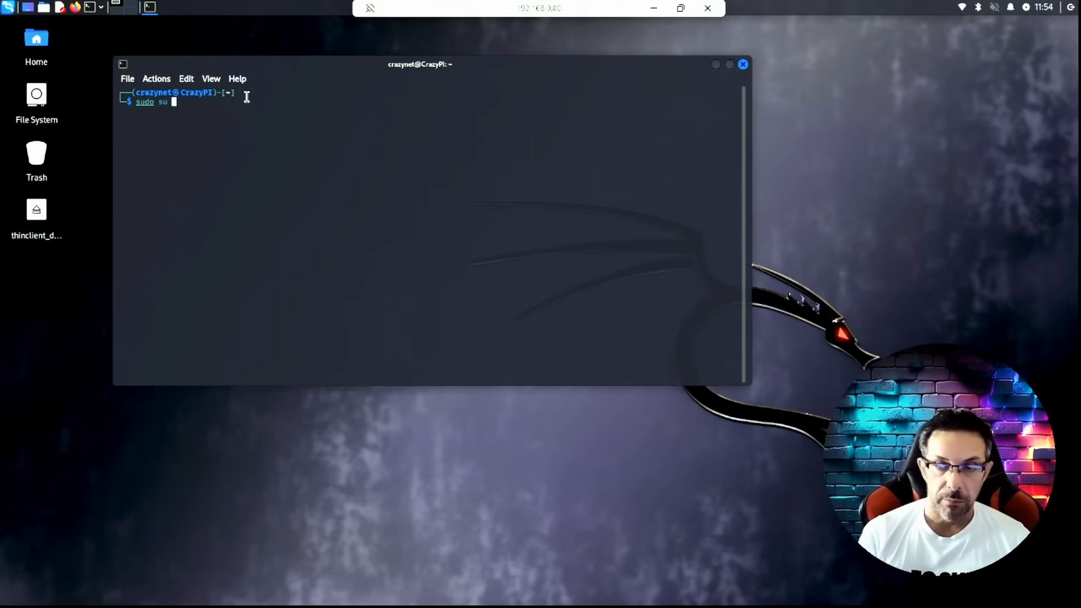
key(Return)
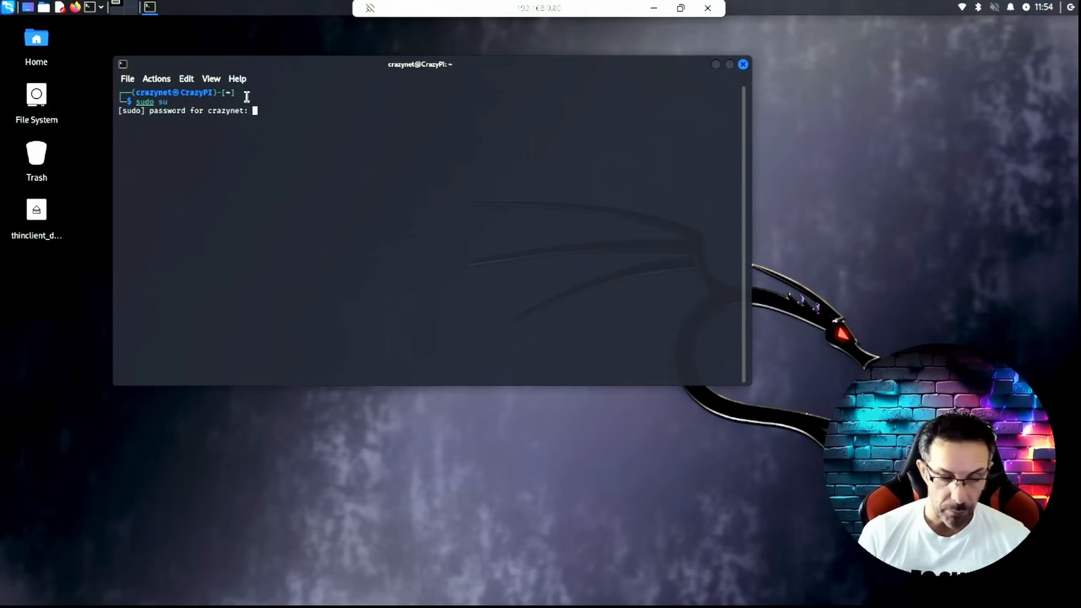
key(Return)
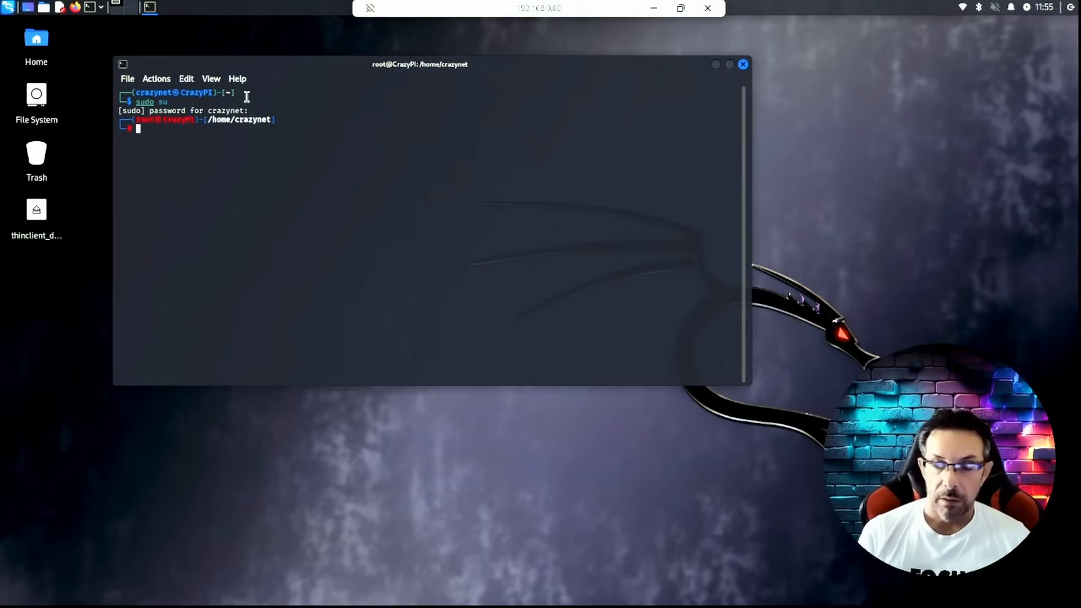
Launch wifite and choose interface 2 (wlan1) for monitor mode.
text(w)
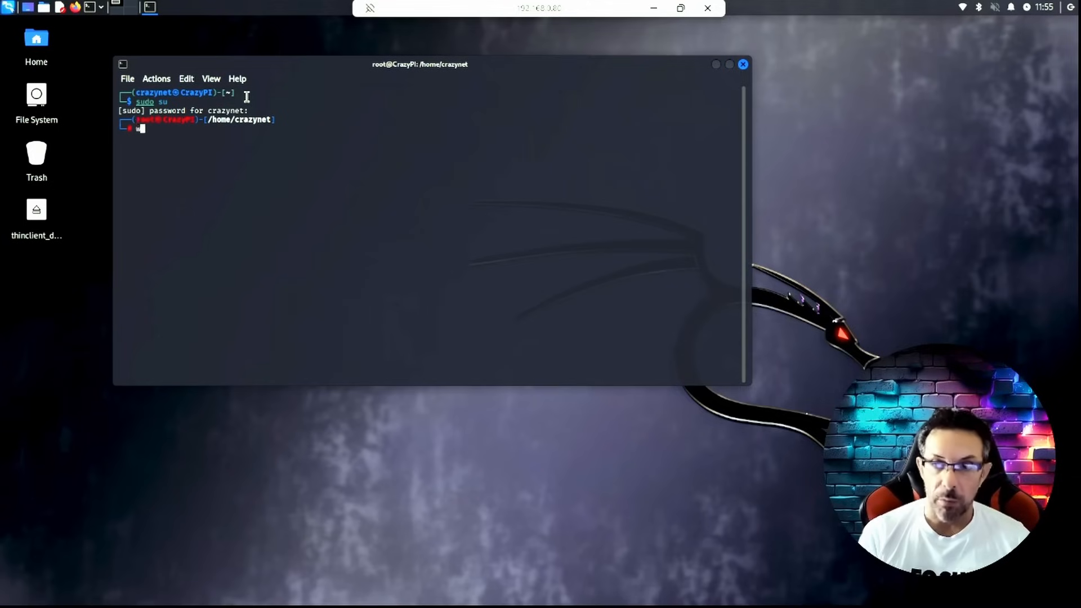
text(wifite)
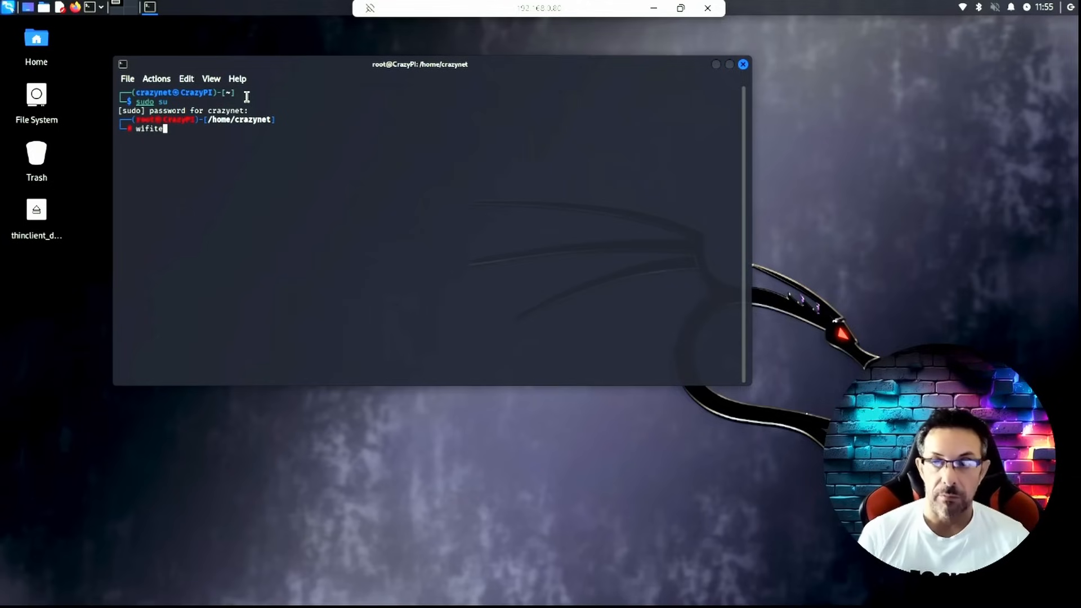
key(Return)
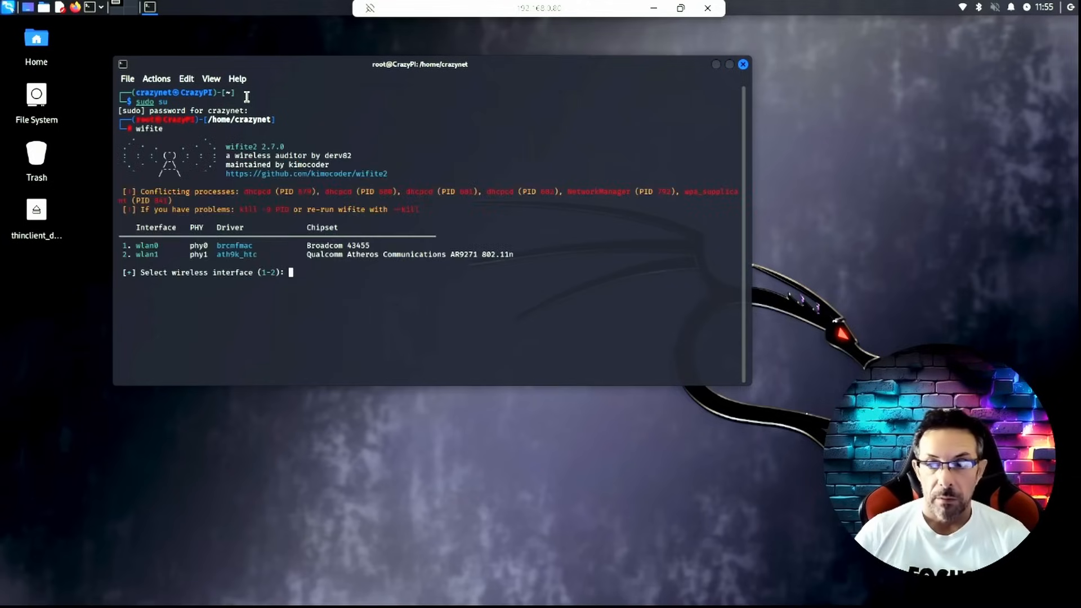
mouse_move(268, 173)
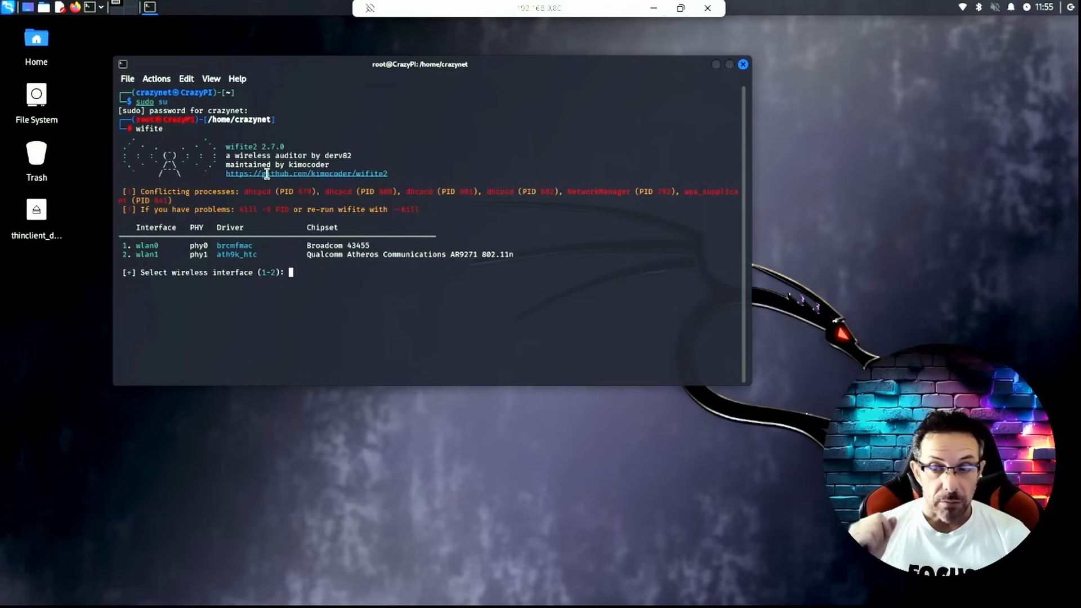
text(2)
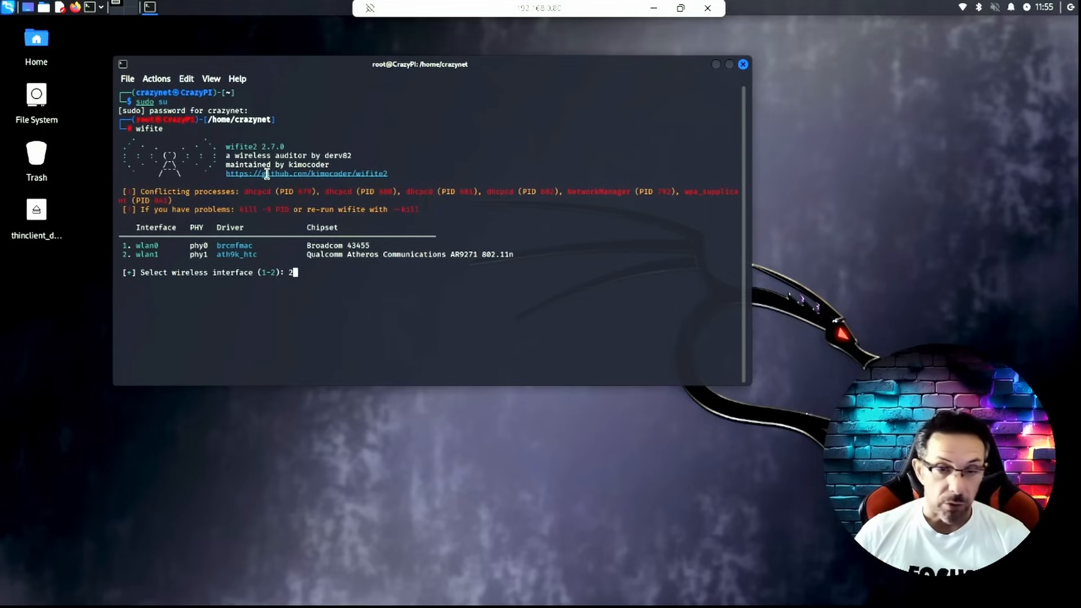
key(Return)
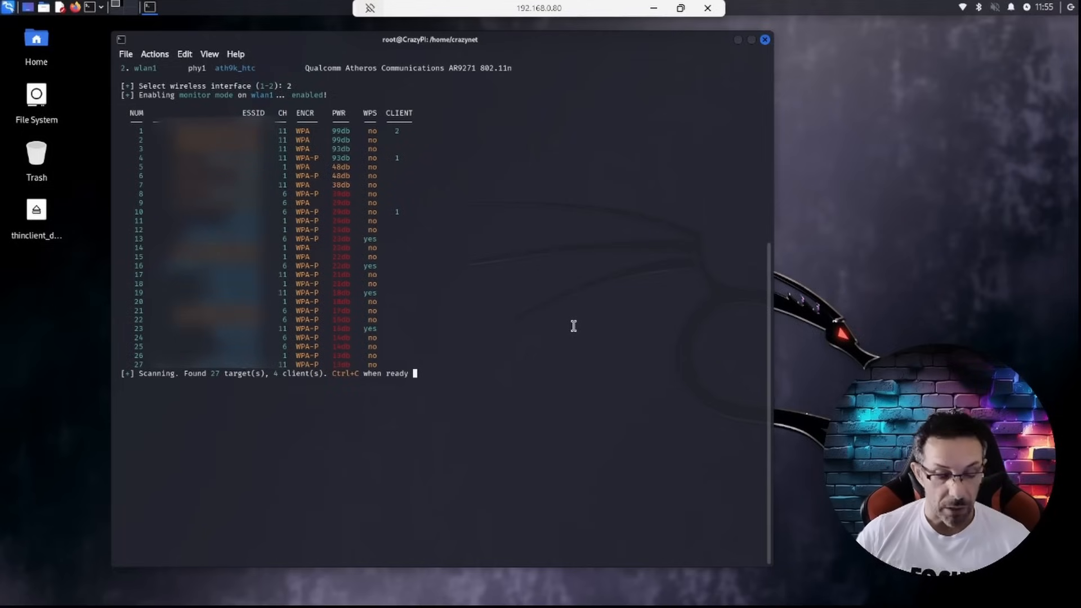
Stop the wifite scan with Ctrl+C at 27 targets and begin entering the unlock password.
key(ctrl+c)
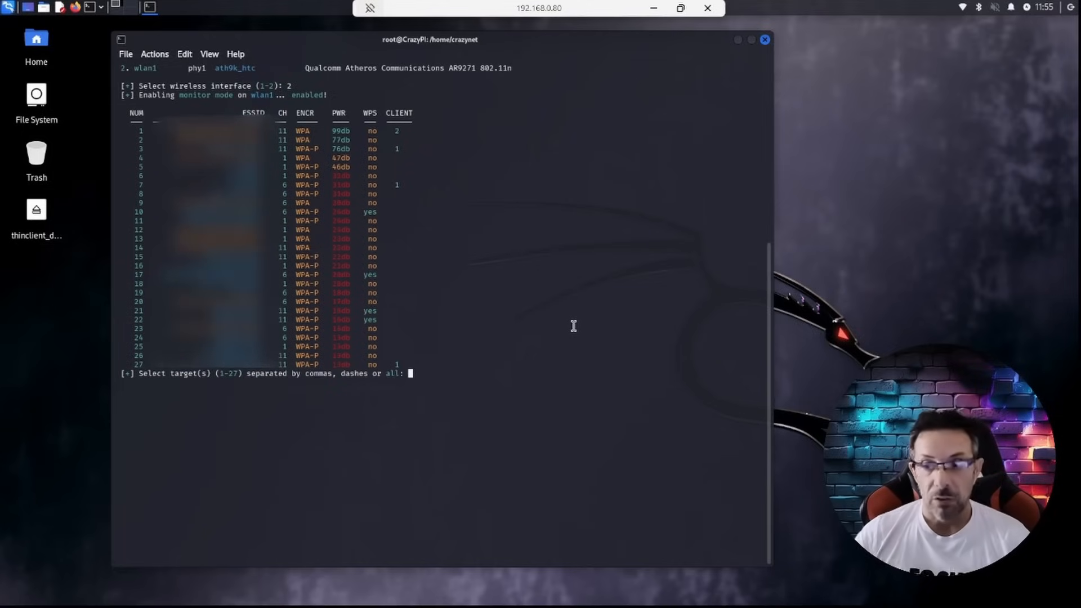
mouse_move(450, 342)
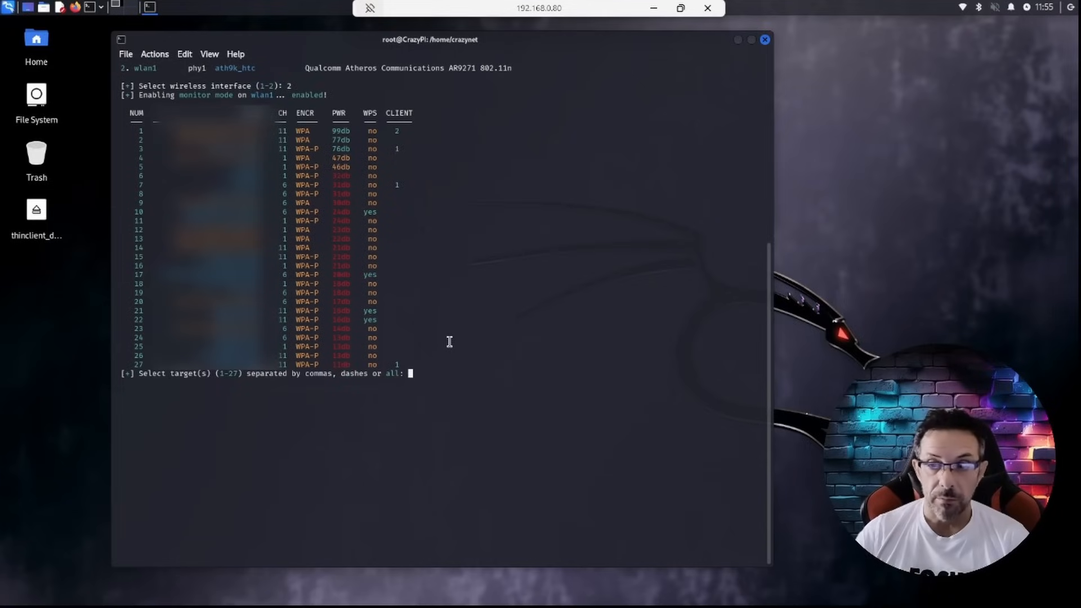
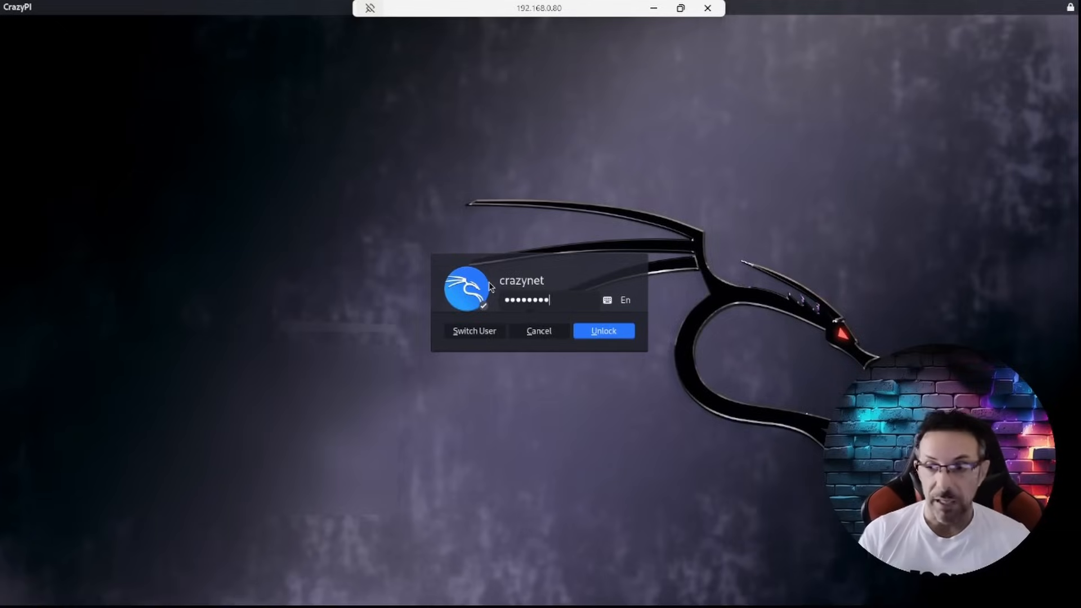
Unlock the locked Kali session to return to the root terminal.
click(602, 331)
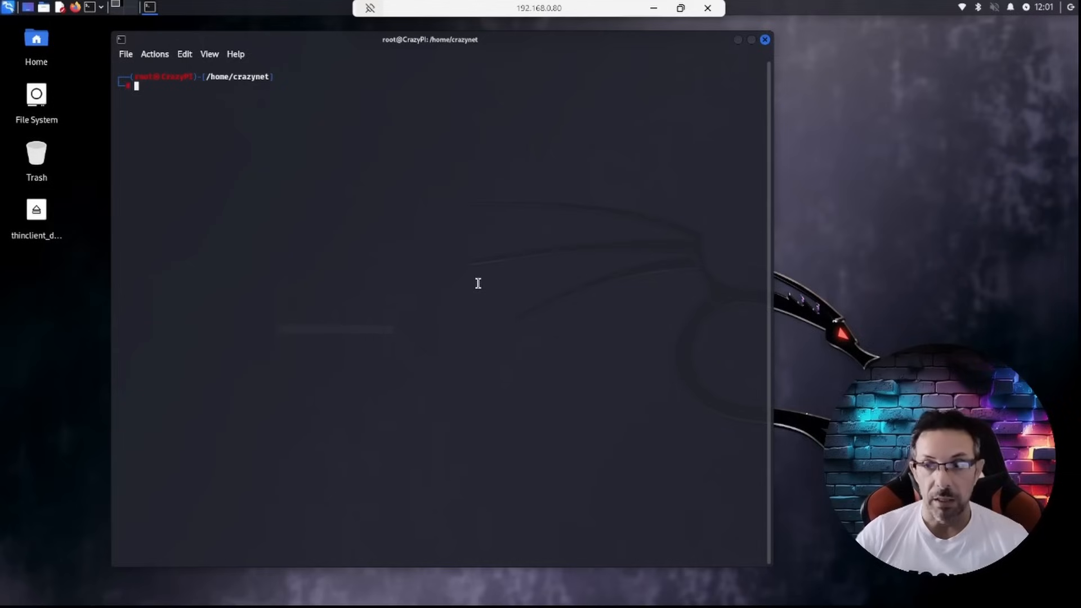
Relaunch wifite on wlan1mon and confirm attacking all 27 targets.
text(wifite)
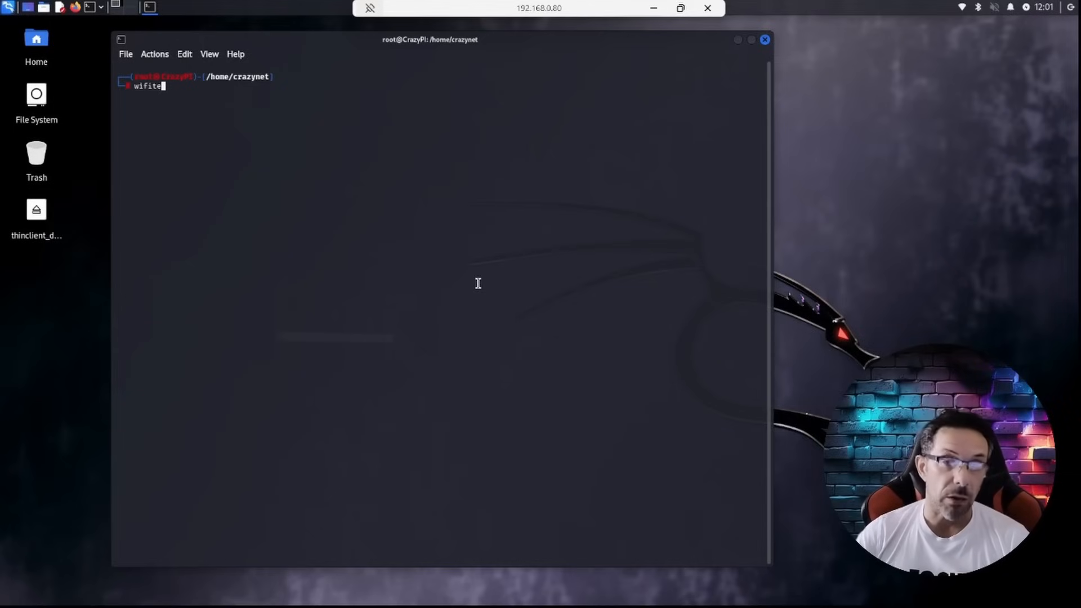
key(Return)
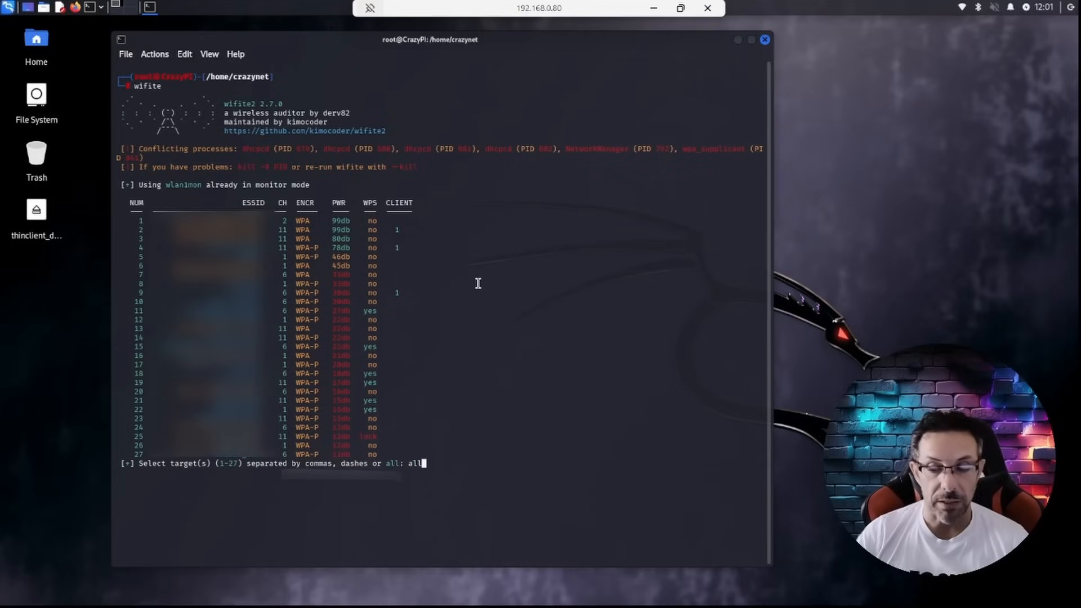
key(Return)
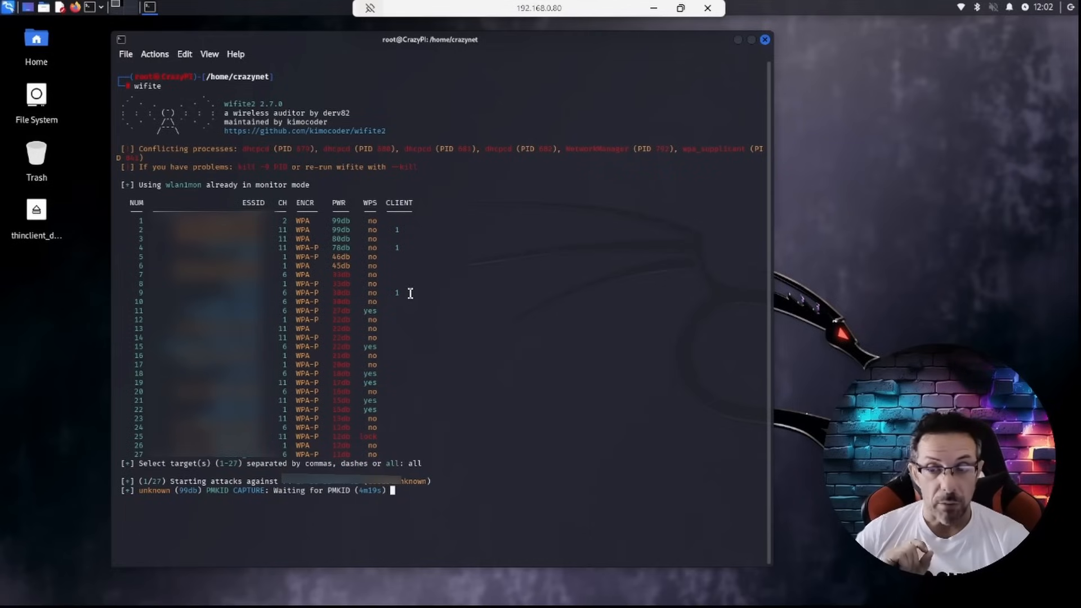
mouse_move(383, 263)
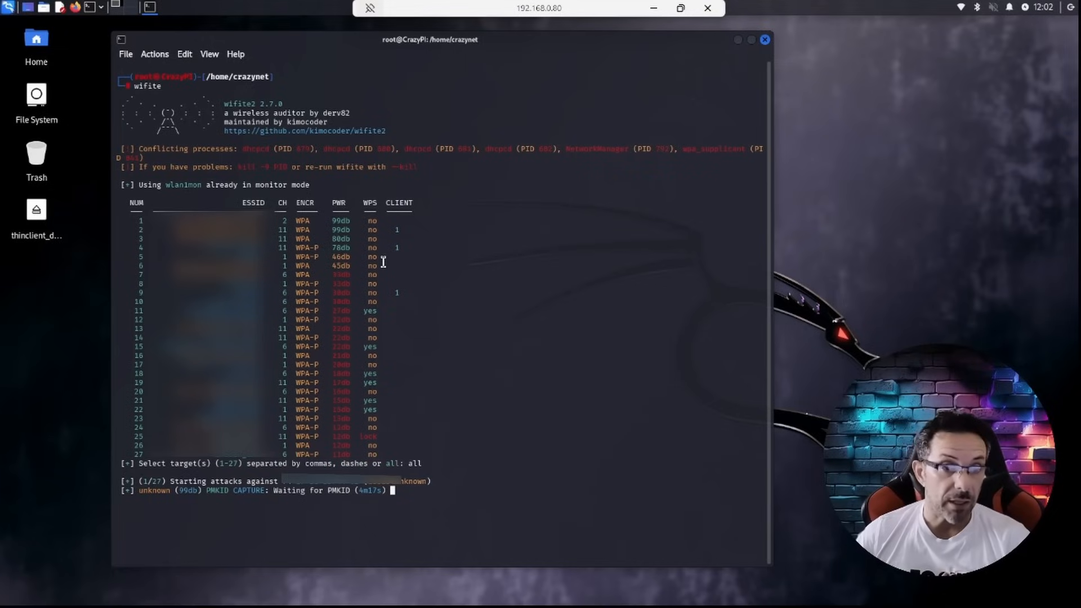